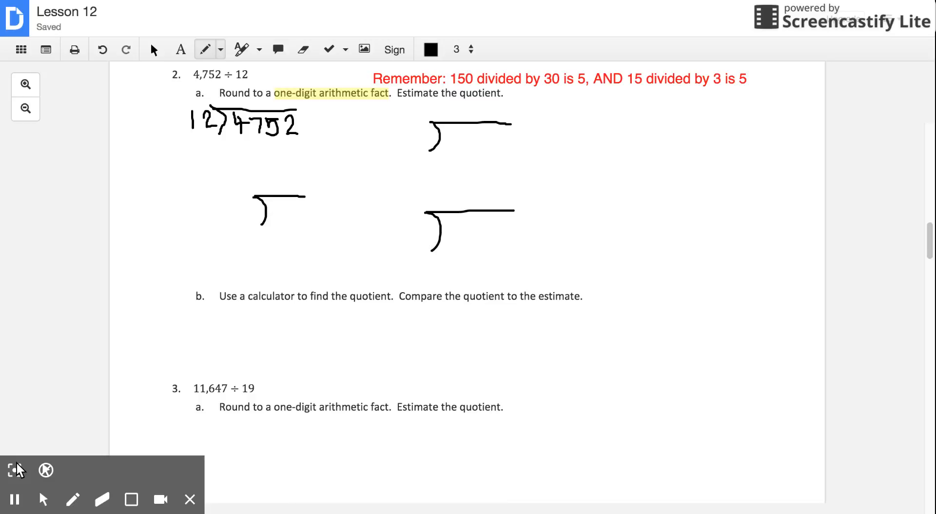
mouse_move(20, 470)
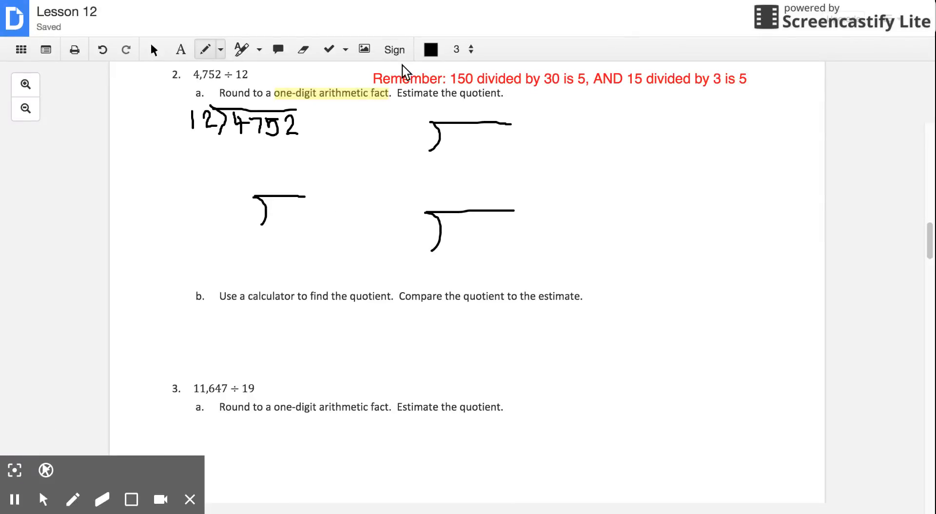
mouse_move(353, 109)
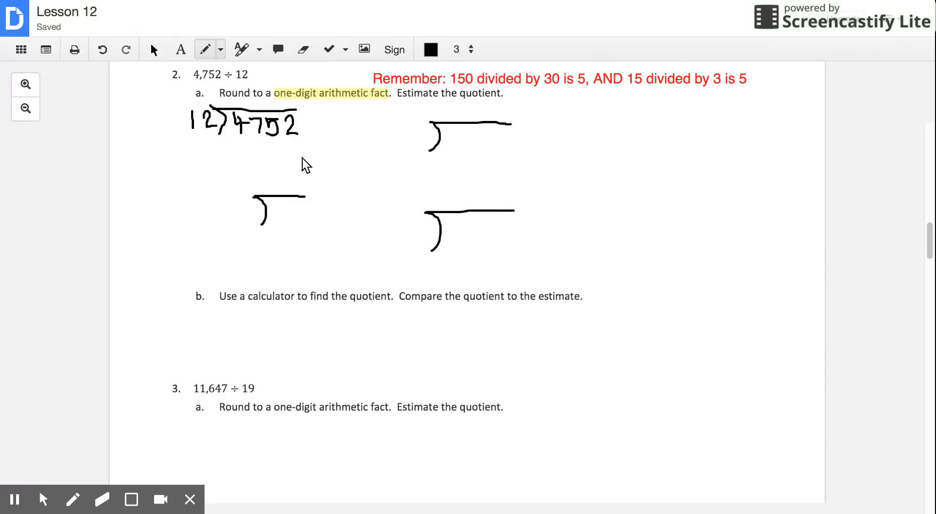
mouse_move(284, 212)
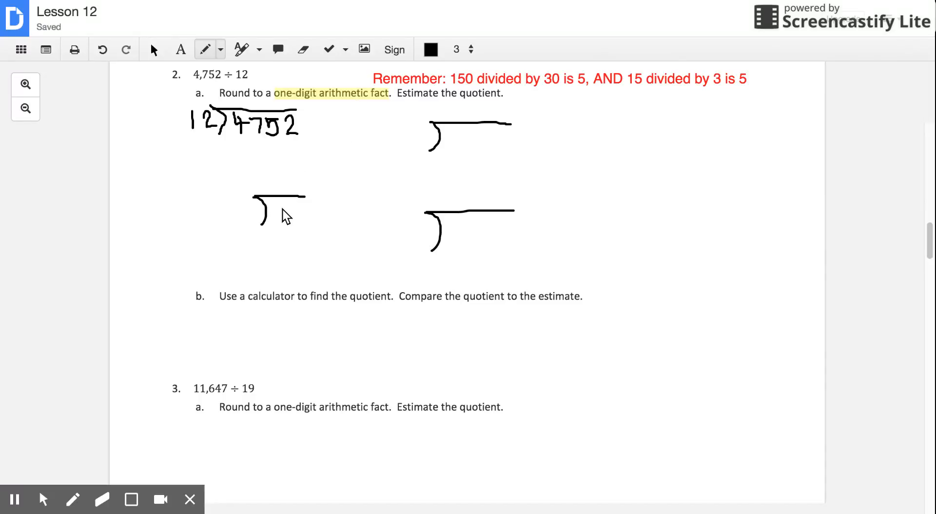
mouse_move(270, 215)
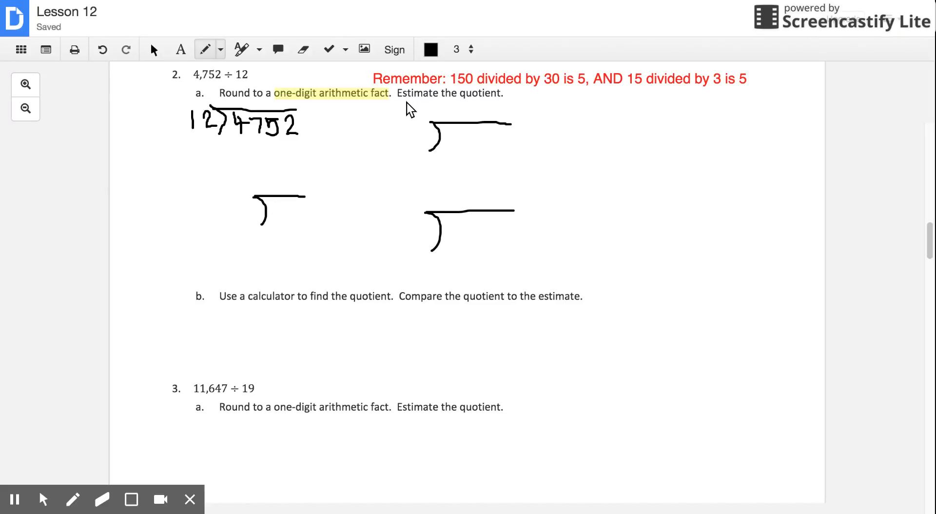
mouse_move(316, 317)
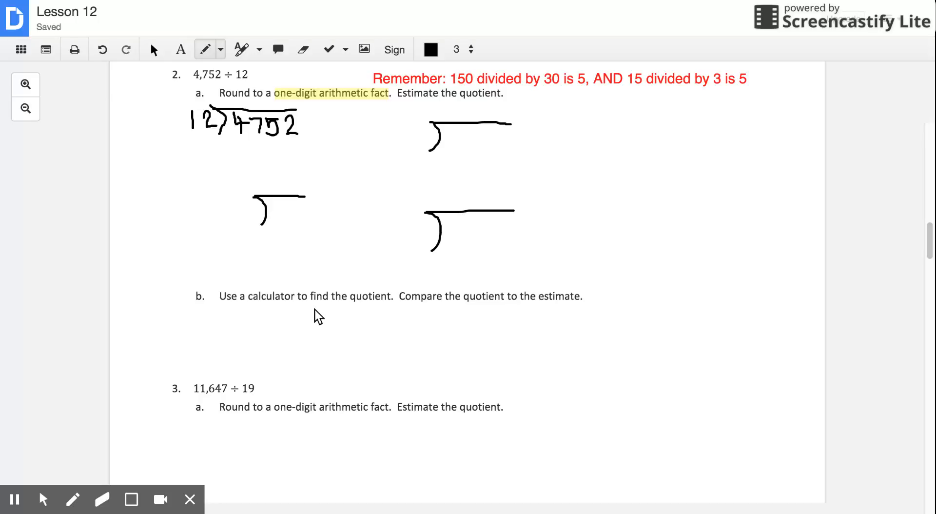
mouse_move(301, 281)
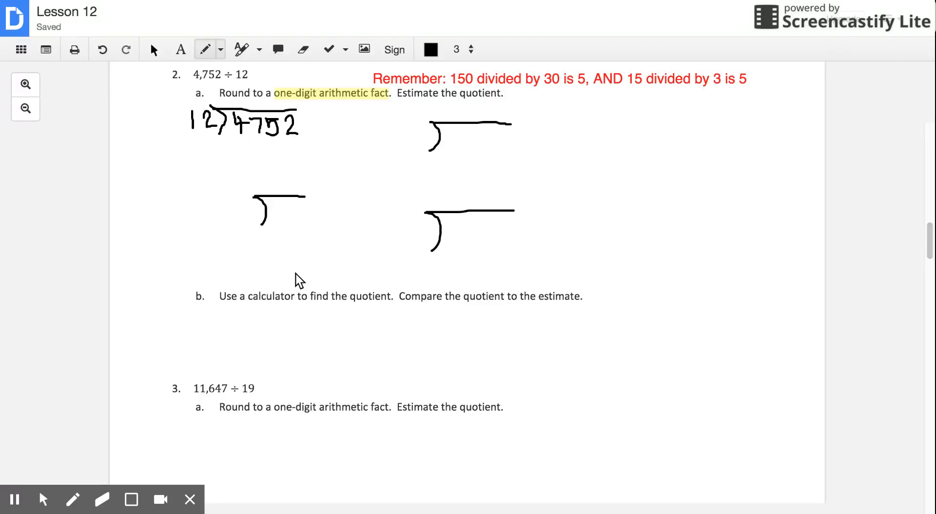
mouse_move(298, 214)
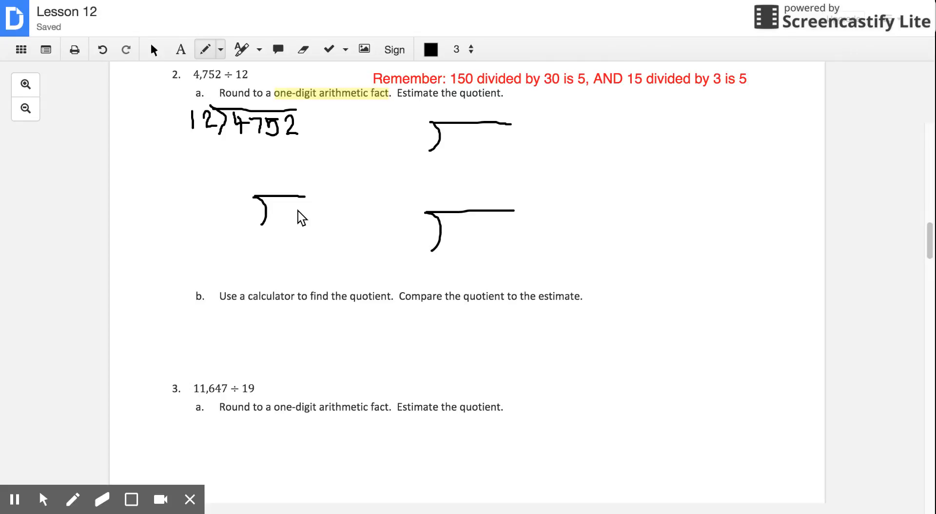
mouse_move(328, 207)
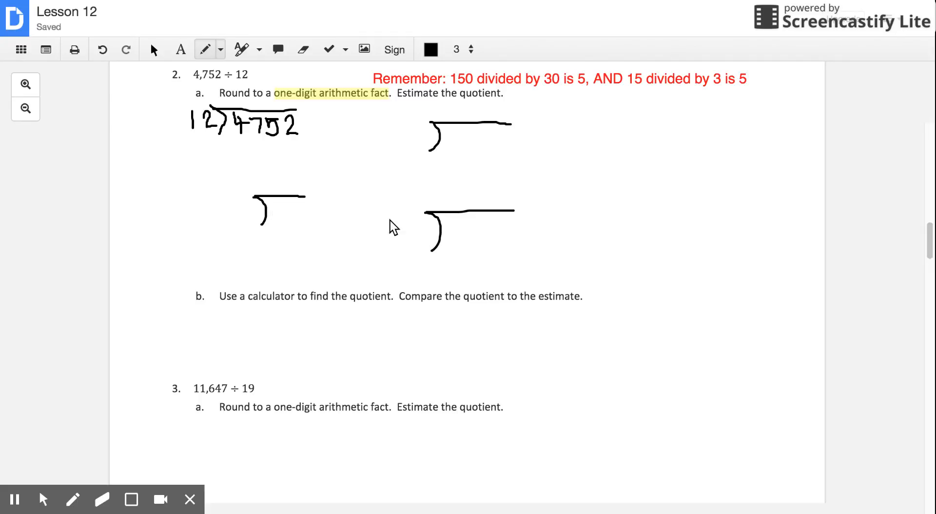
mouse_move(444, 248)
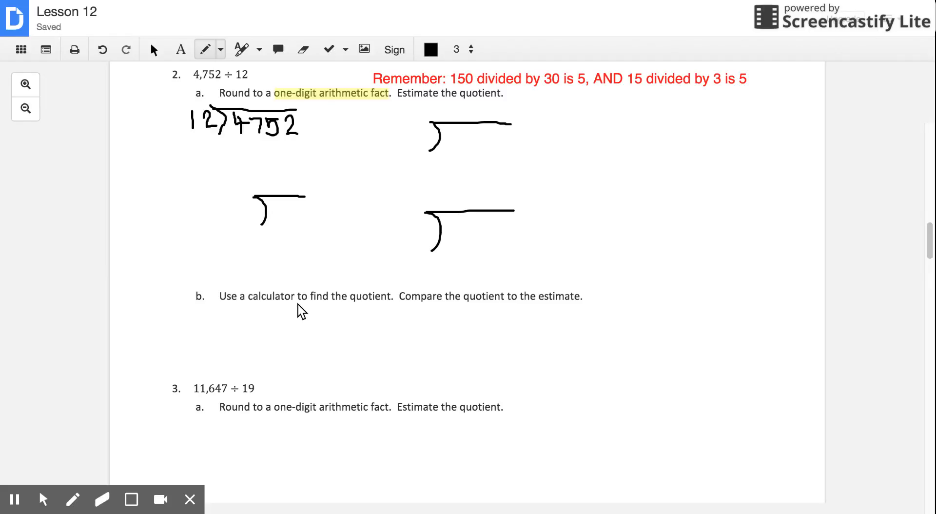
mouse_move(287, 289)
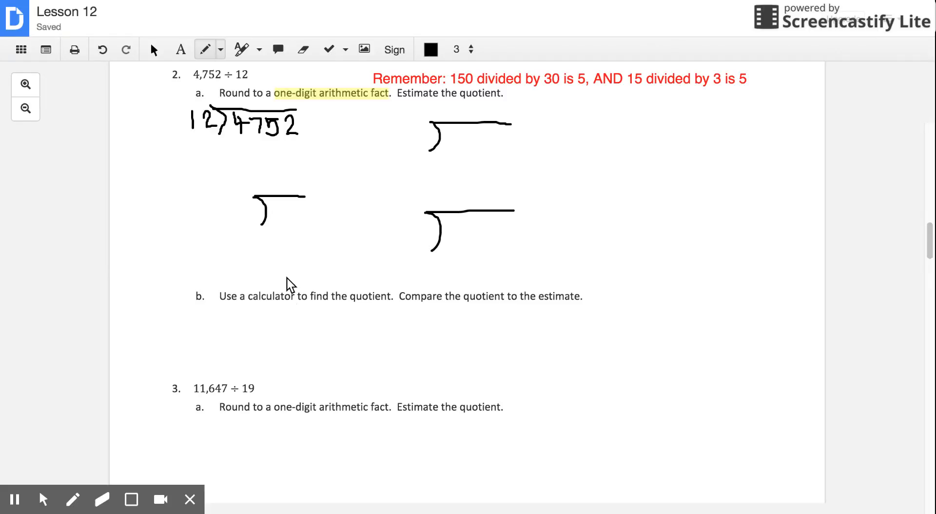
mouse_move(277, 260)
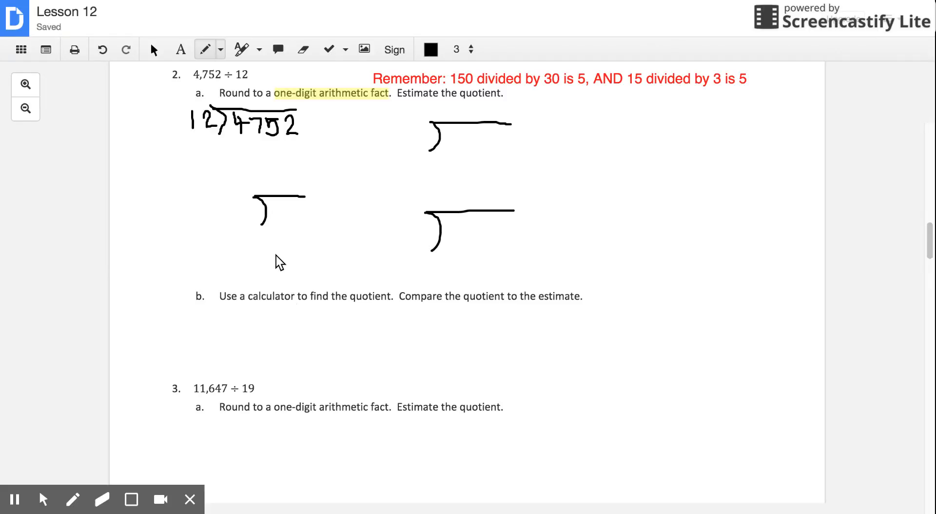
mouse_move(149, 436)
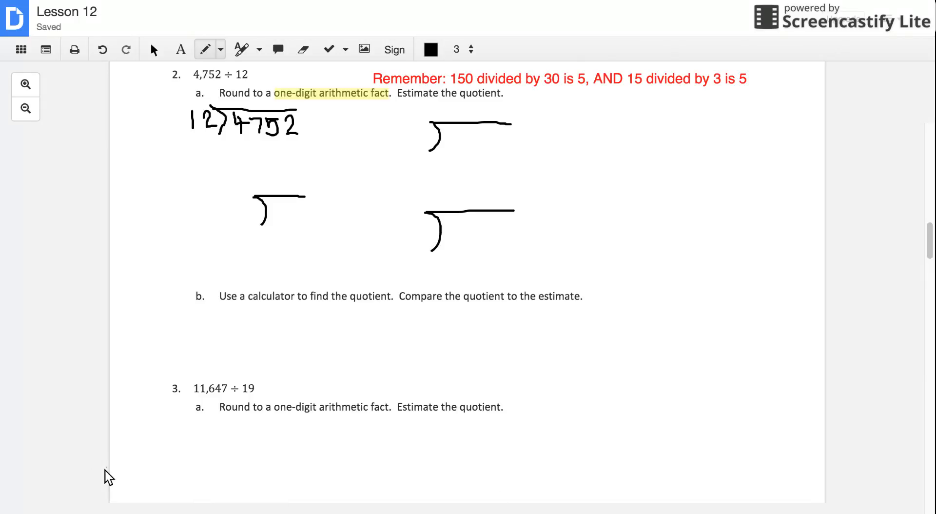
mouse_move(200, 137)
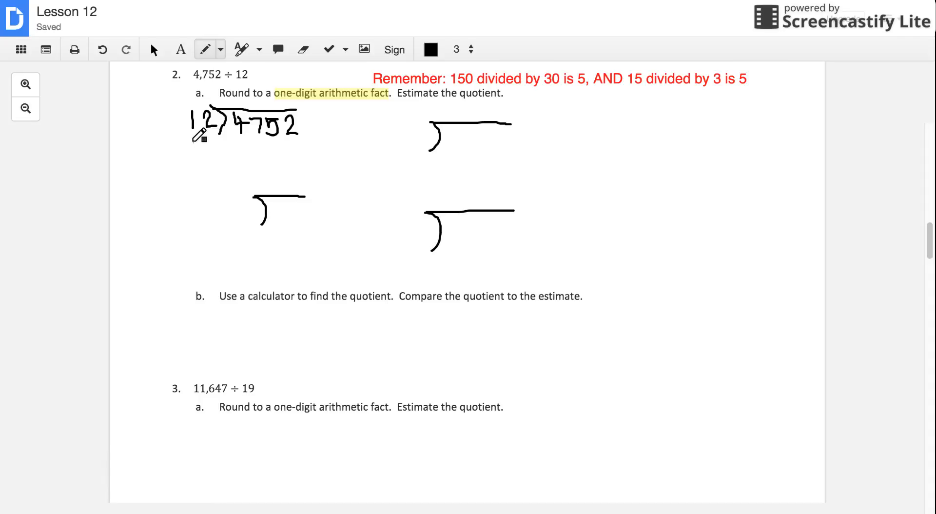
Underline 12 and the leading digits of 4752, and write the rounded divisor 10
left_click_drag(212, 119, 230, 135)
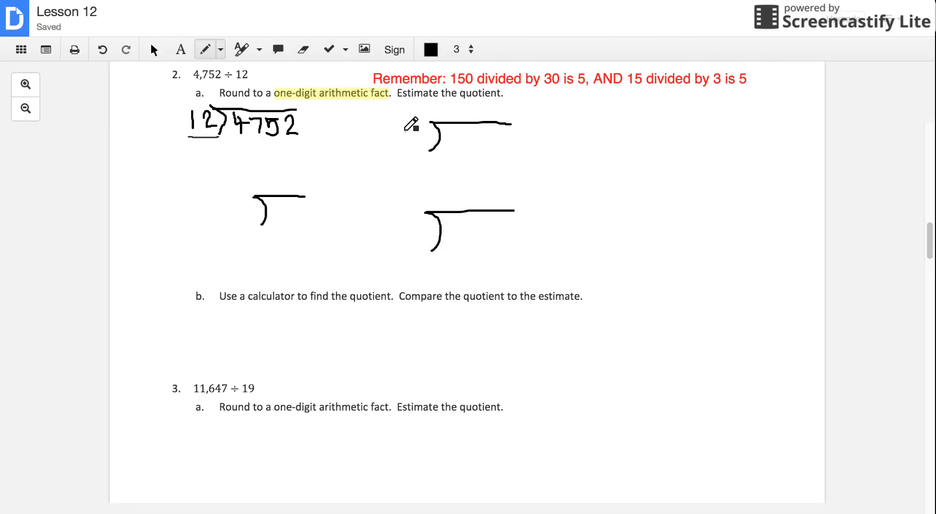
left_click_drag(405, 112, 405, 143)
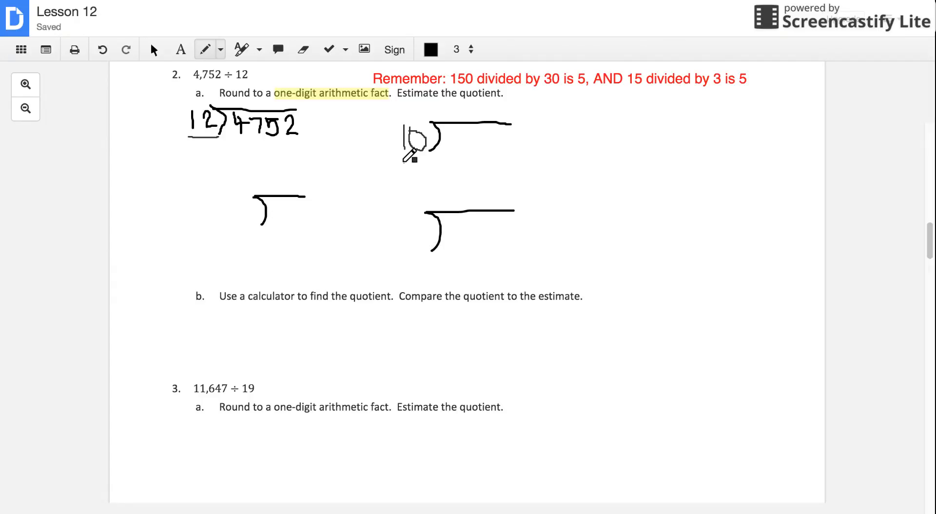
left_click_drag(275, 128, 290, 140)
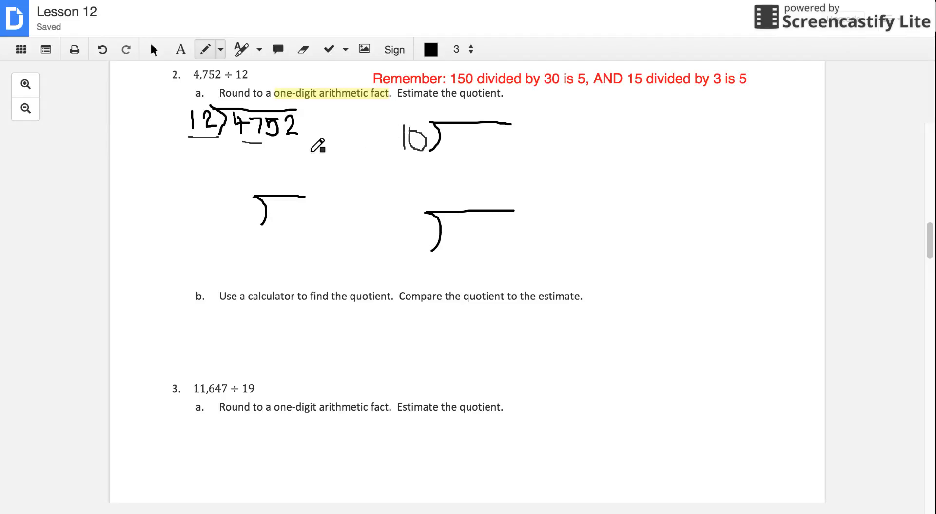
mouse_move(454, 132)
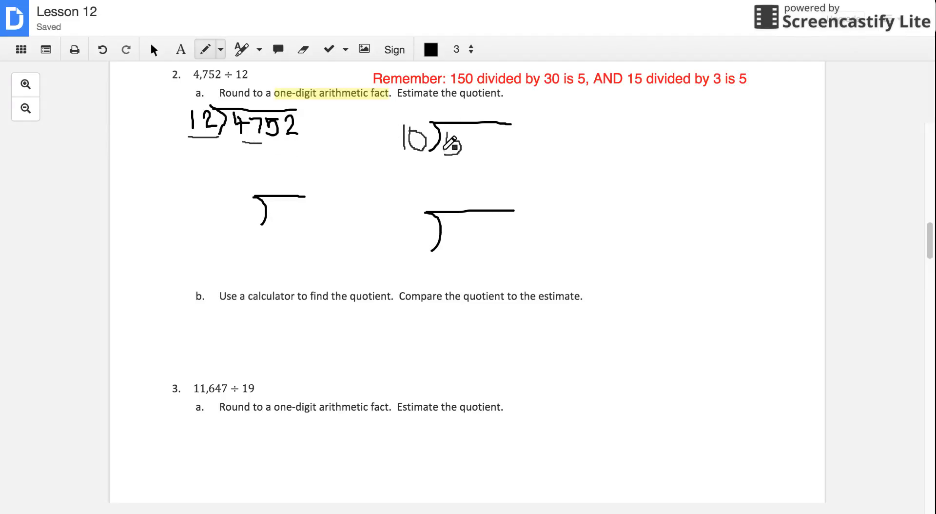
Write the rounded dividend 5000 inside the second division bracket
left_click_drag(442, 129, 459, 149)
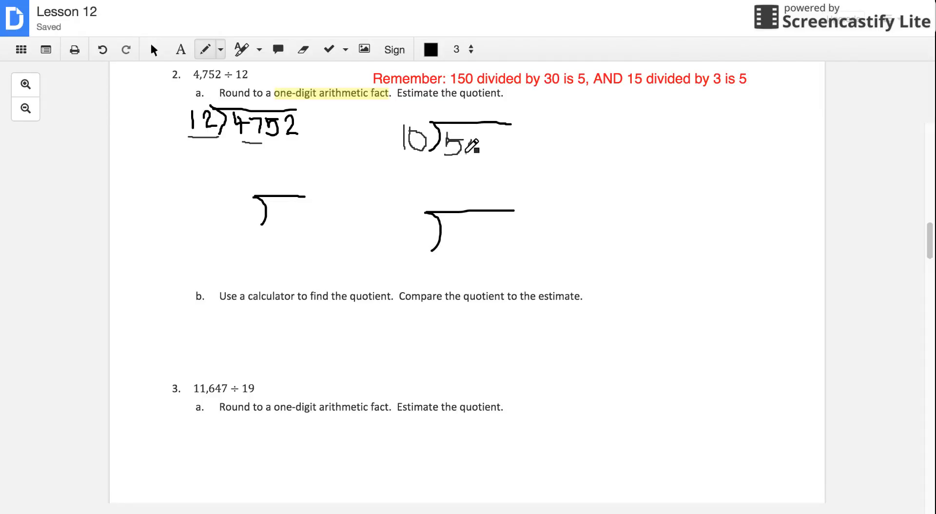
left_click_drag(462, 143, 478, 149)
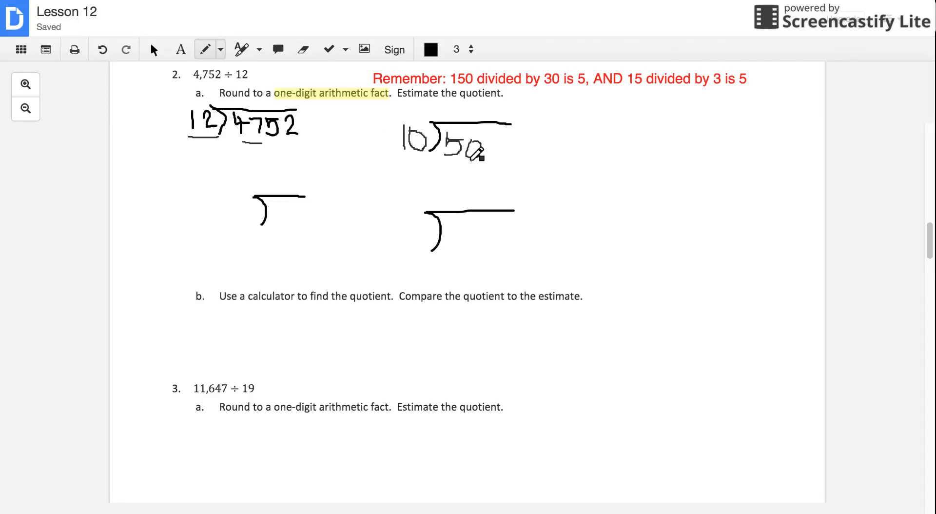
left_click_drag(483, 146, 514, 144)
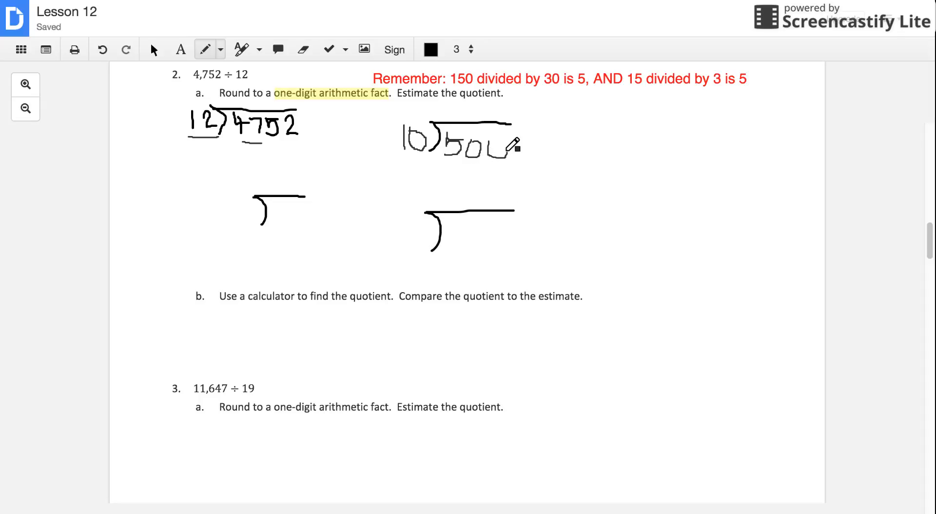
left_click_drag(501, 146, 532, 146)
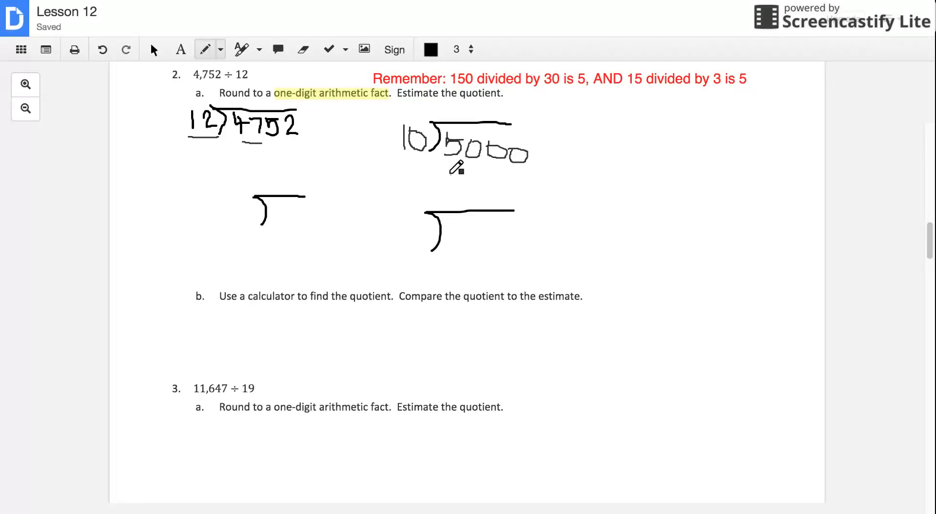
mouse_move(402, 175)
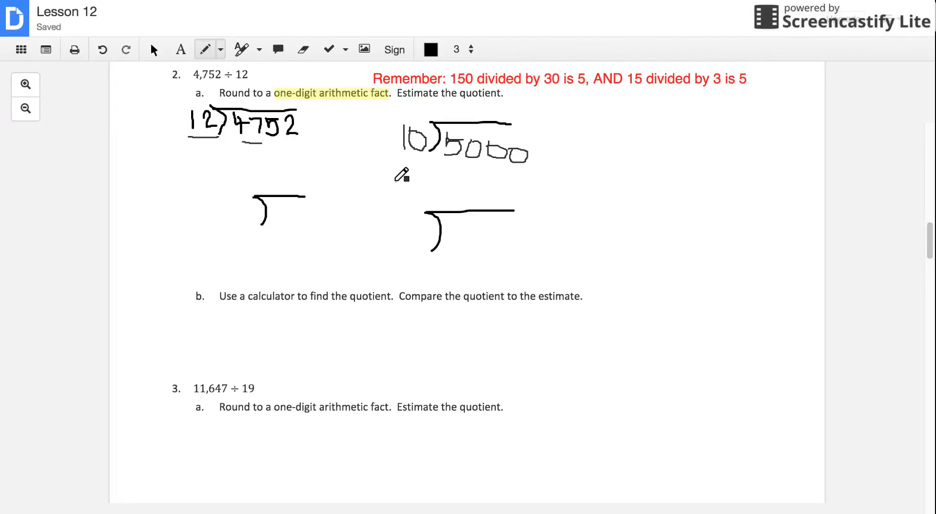
mouse_move(386, 163)
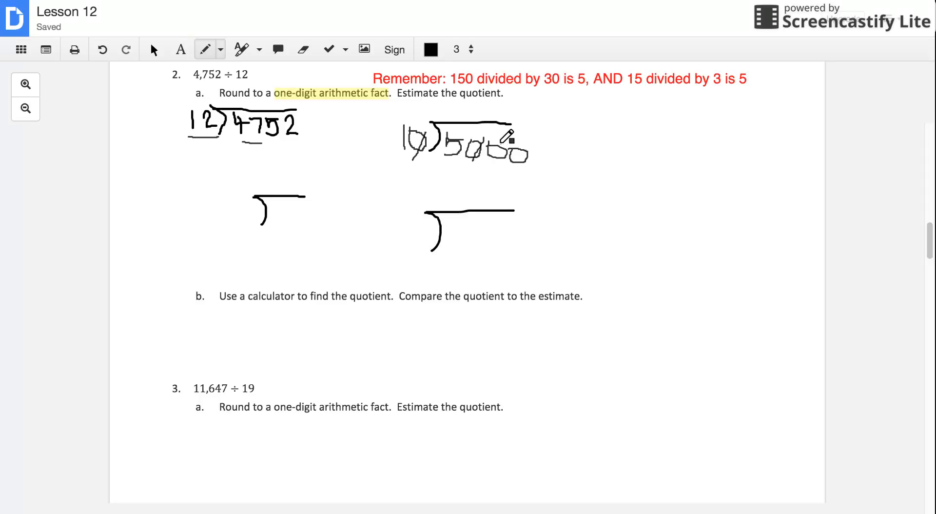
Cross out a zero in 5000 and write 5 in the lower-left bracket
left_click_drag(490, 155, 507, 146)
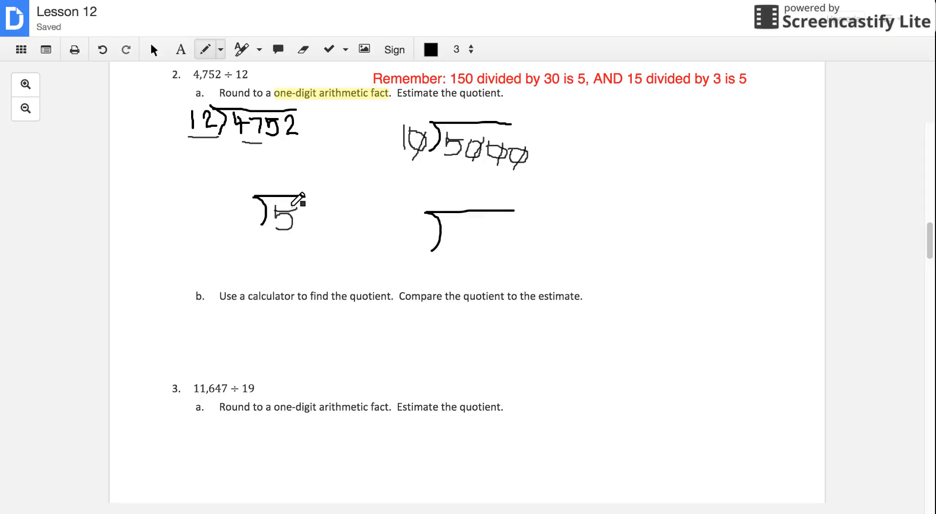
left_click_drag(239, 215, 250, 203)
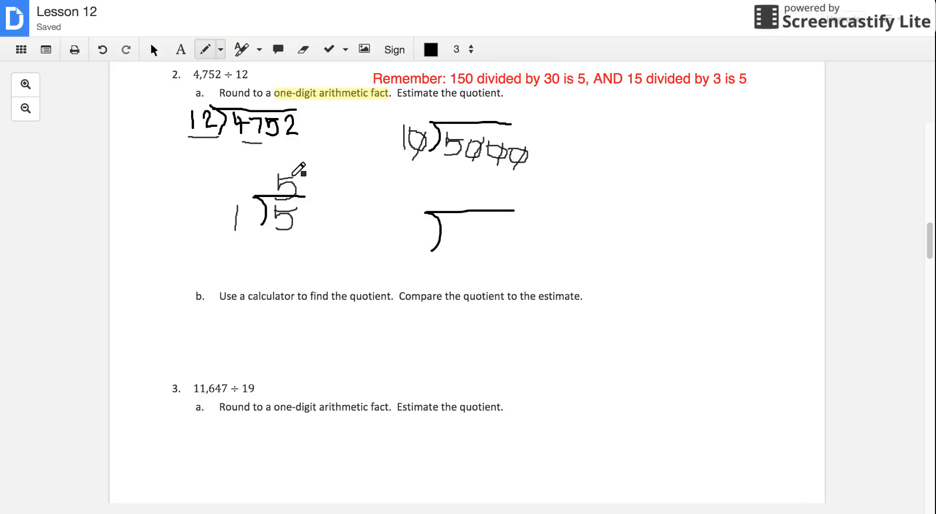
mouse_move(441, 196)
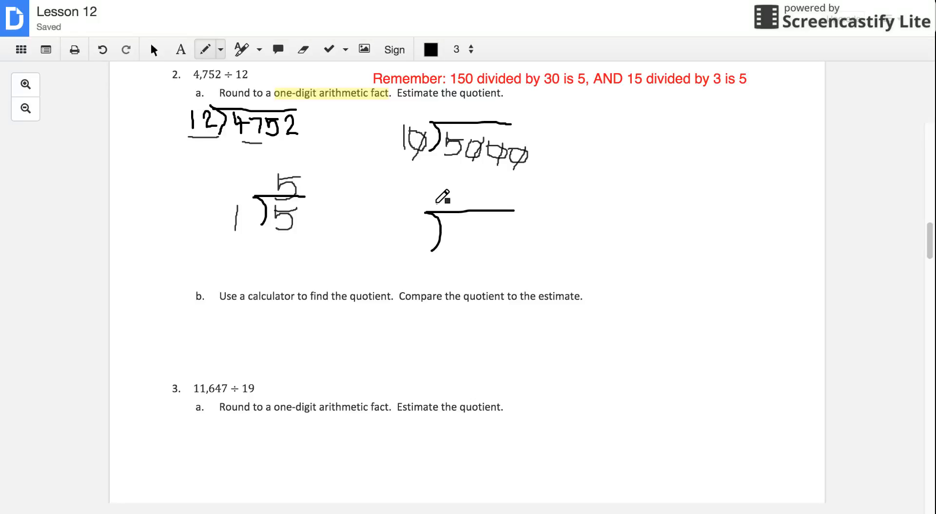
mouse_move(440, 193)
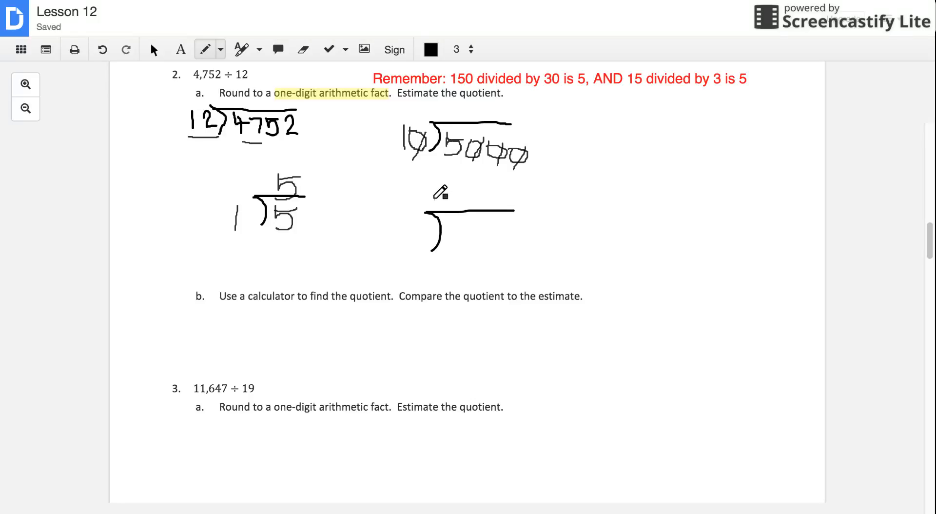
mouse_move(60, 371)
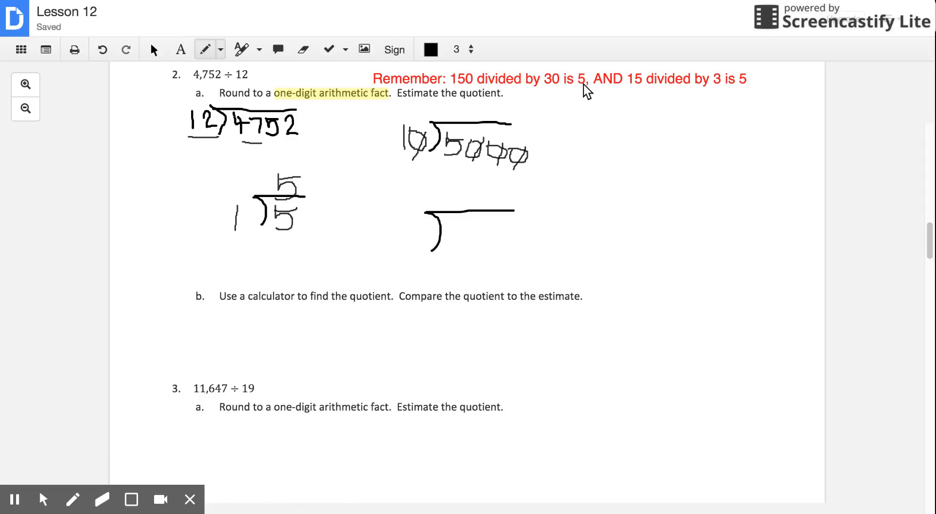
mouse_move(631, 97)
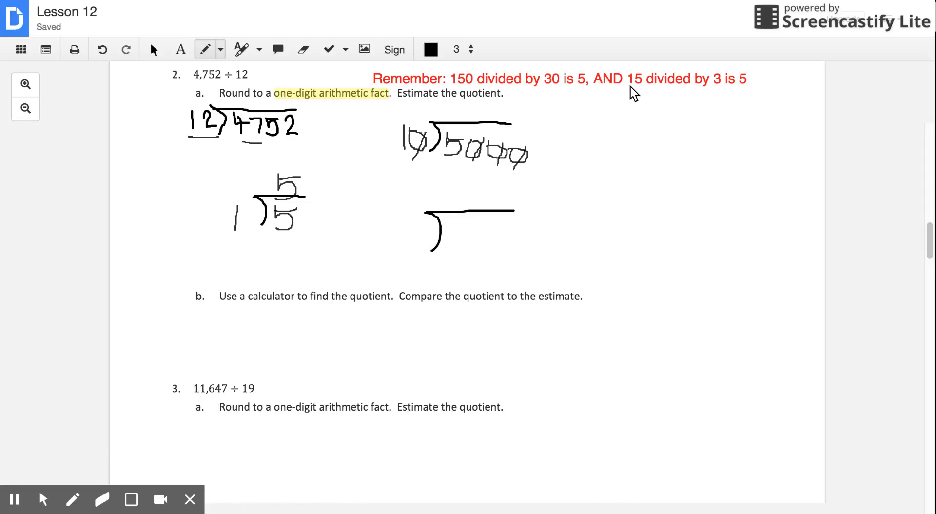
mouse_move(494, 94)
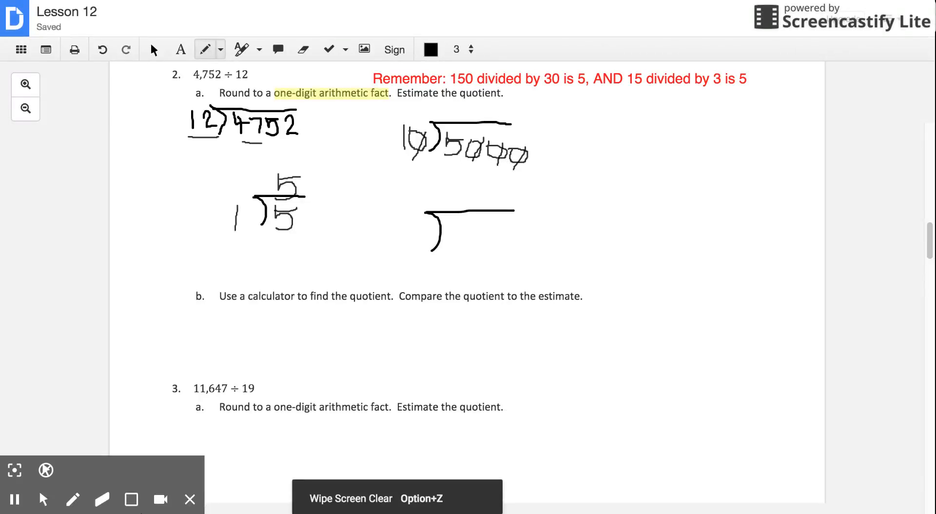
mouse_move(100, 498)
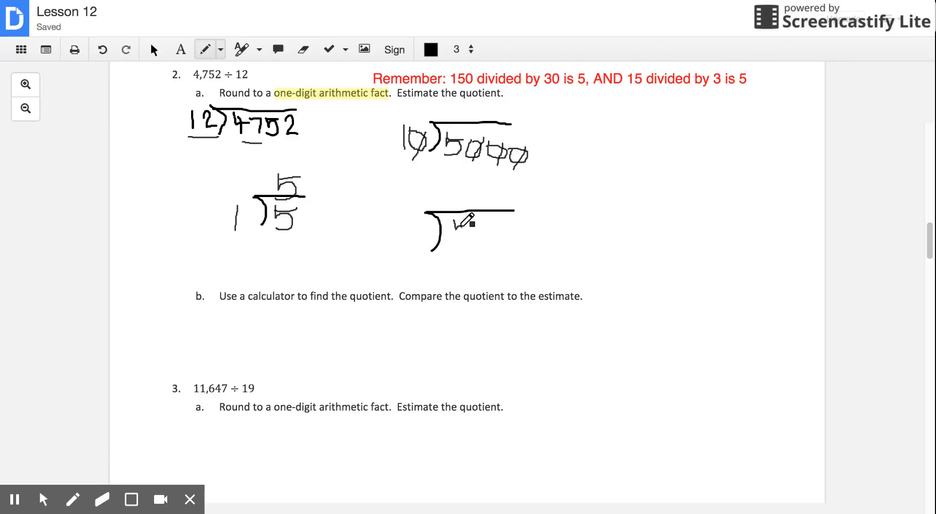
Write 500 as the dividend and 500 as the quotient in the lower-right bracket
left_click_drag(453, 233, 466, 214)
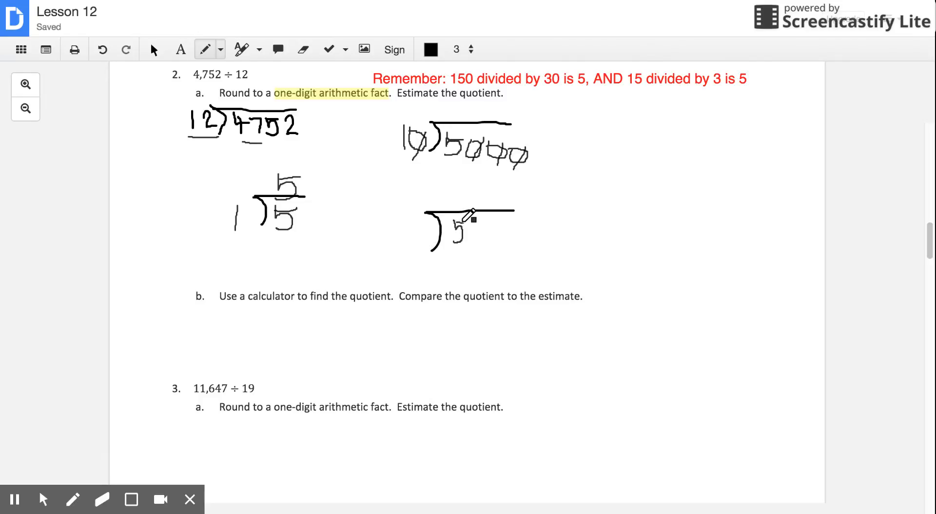
left_click_drag(478, 231, 489, 221)
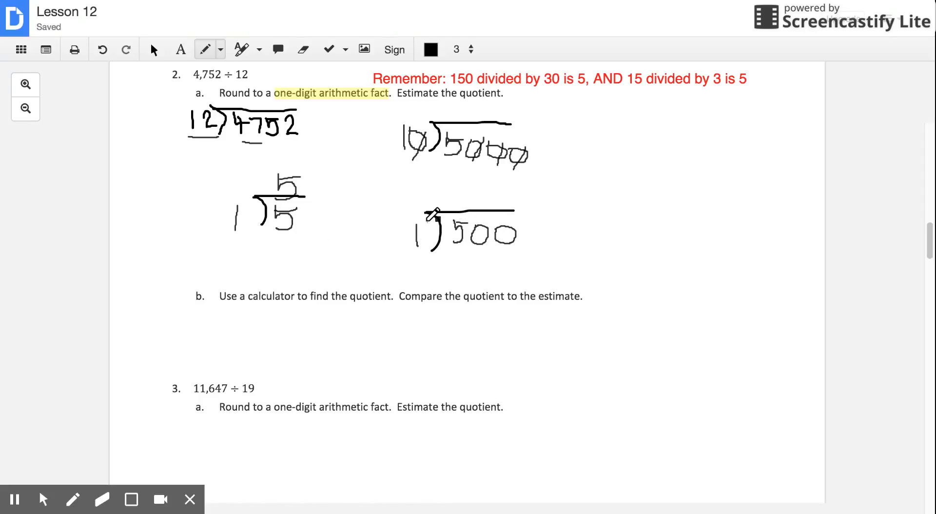
left_click_drag(454, 191, 472, 194)
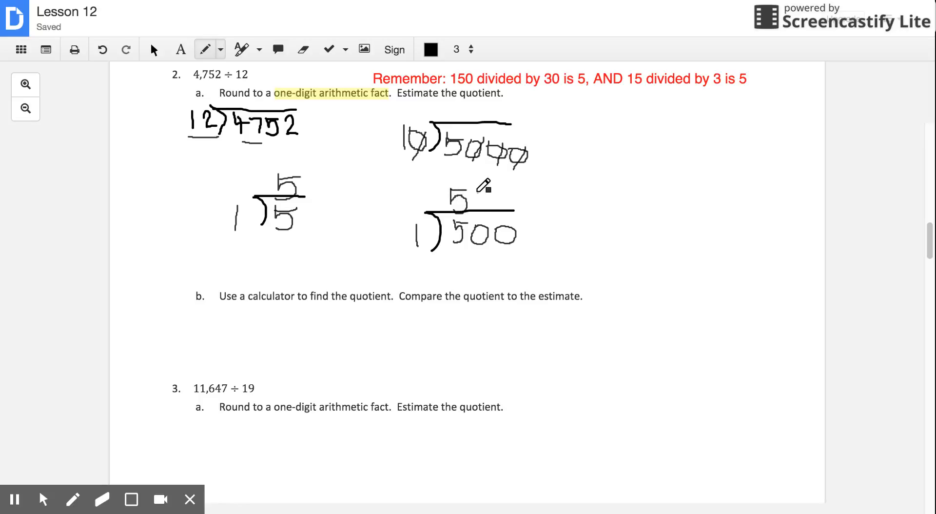
left_click_drag(472, 199, 489, 203)
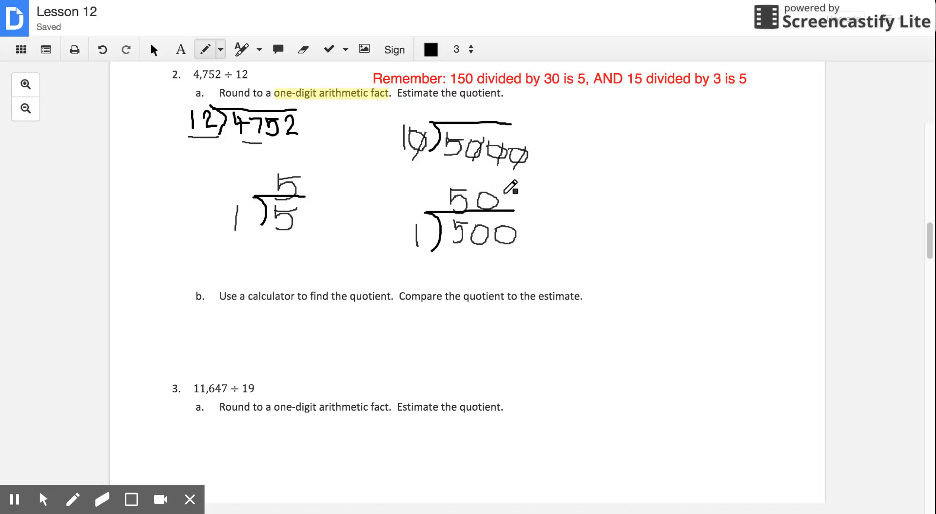
left_click_drag(496, 200, 520, 203)
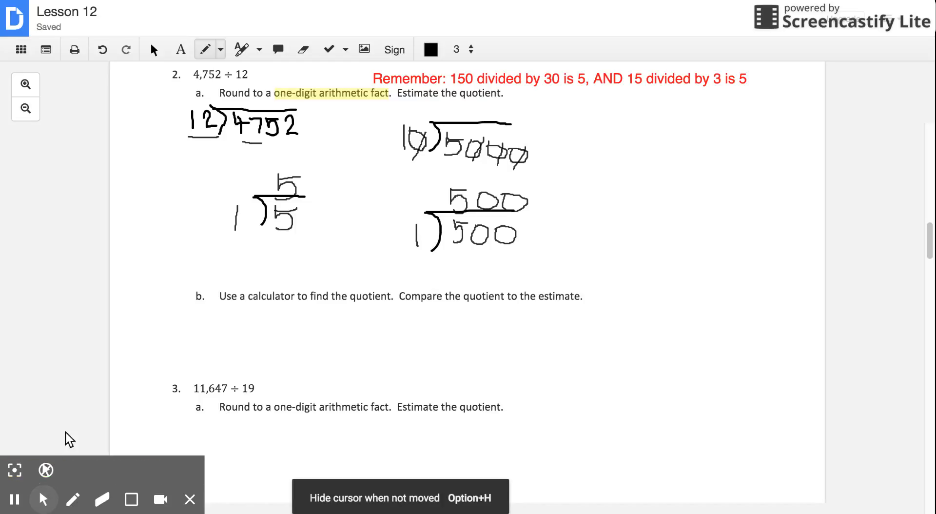
mouse_move(220, 417)
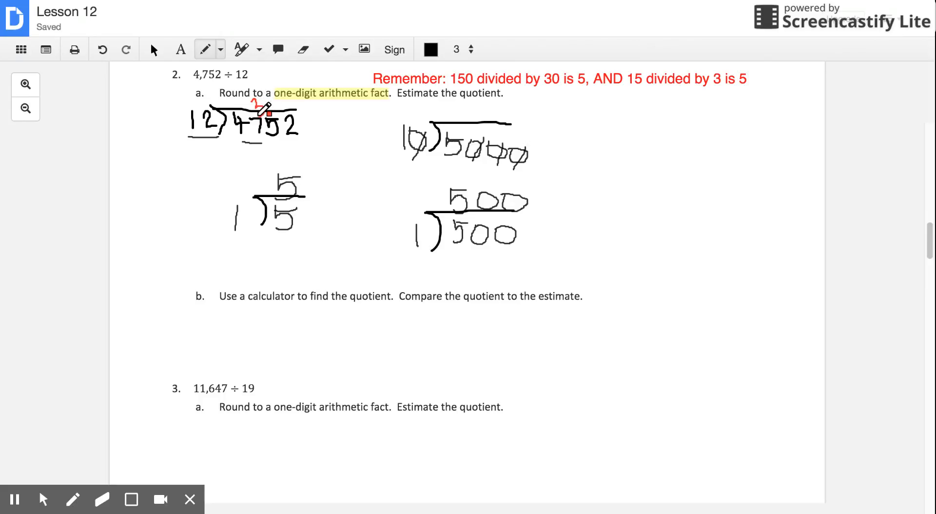
Write a small red note above the digits of 4752
left_click_drag(259, 104, 290, 104)
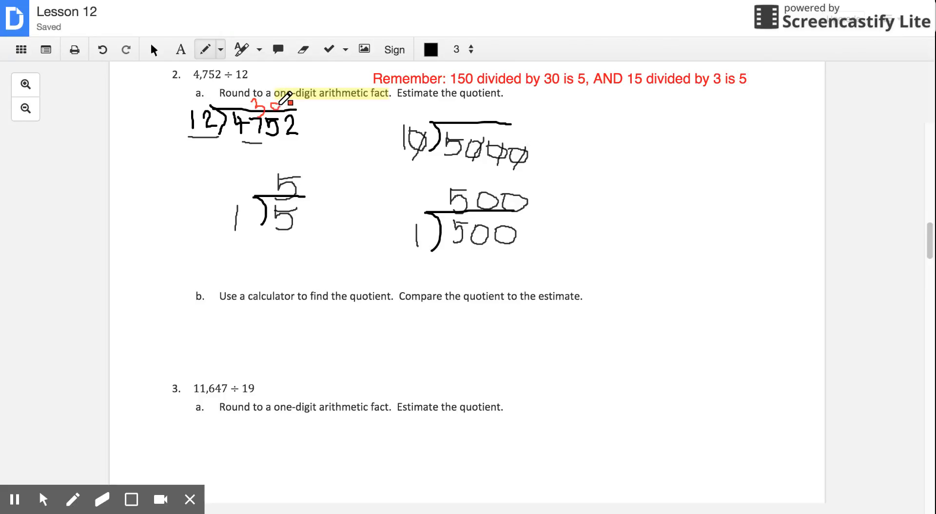